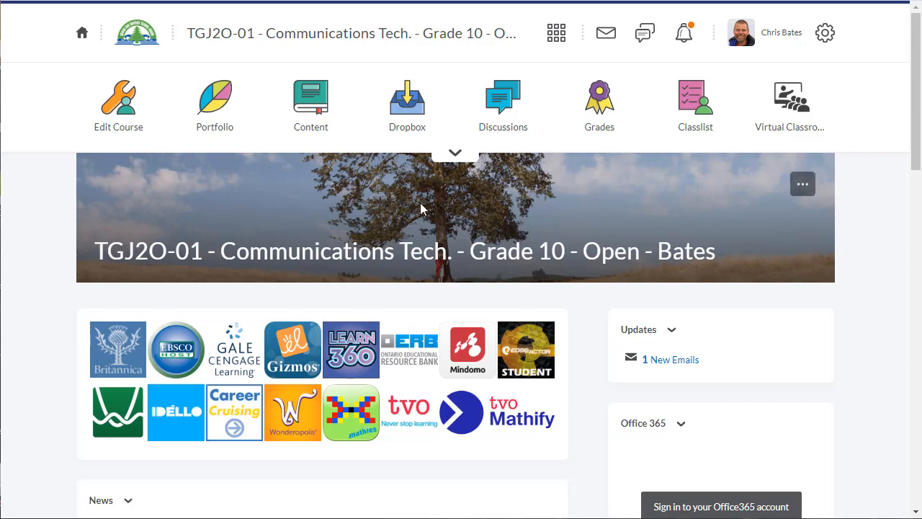
mouse_move(435, 323)
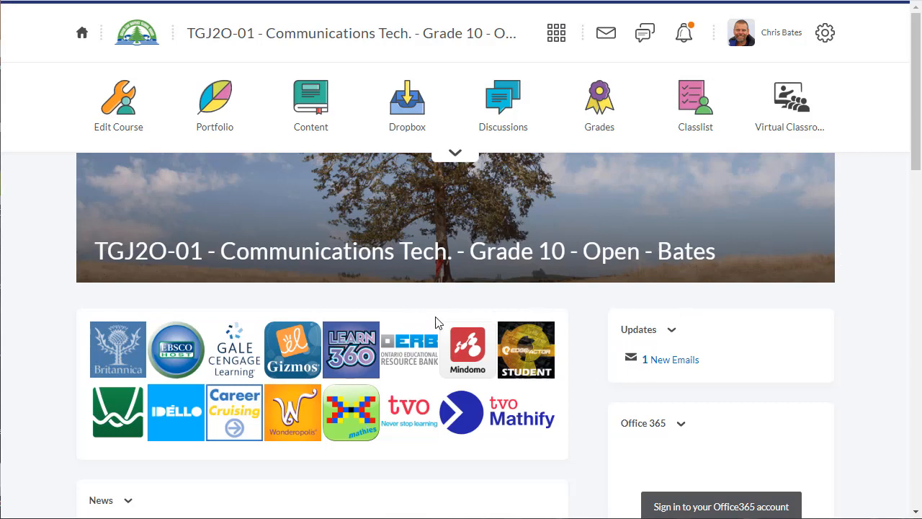
mouse_move(118, 107)
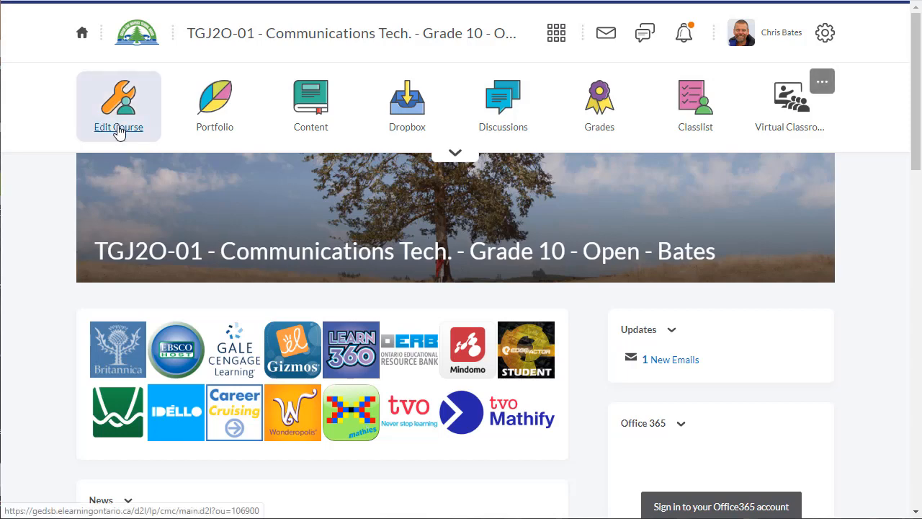
Step: From Edit Course > Homepages, show the actions menu for the 1920 Intermediate/ Senior homepage
click(119, 107)
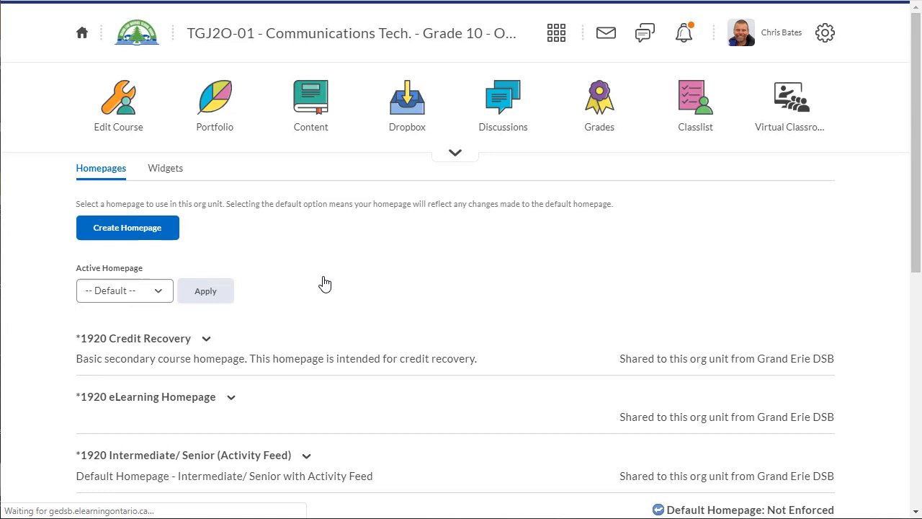
scroll(down, 3)
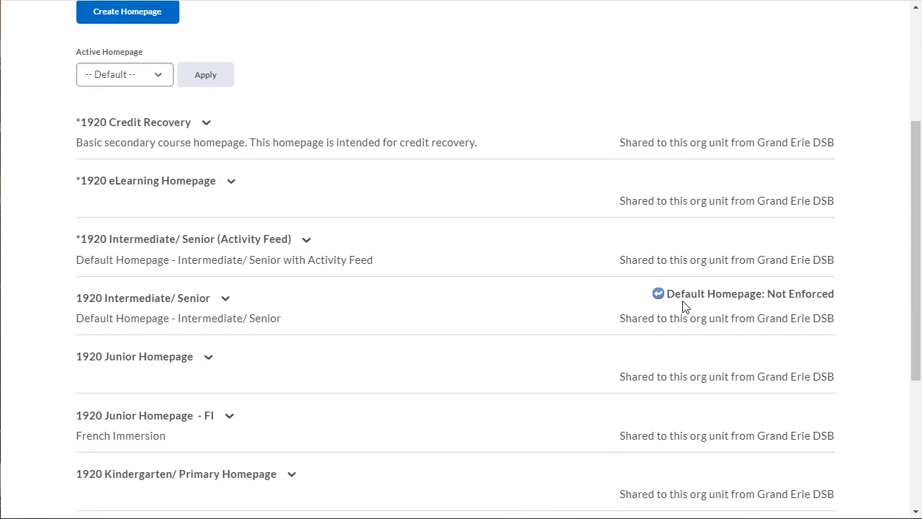
mouse_move(89, 314)
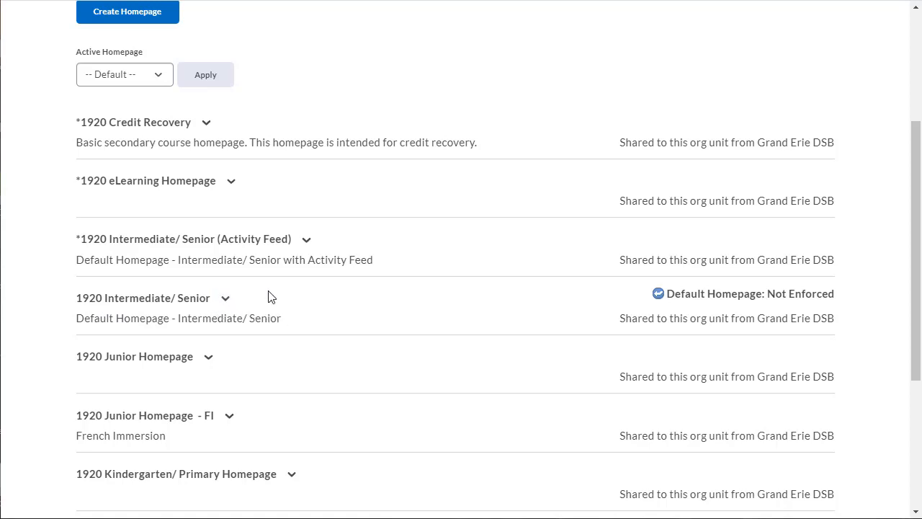
mouse_move(182, 312)
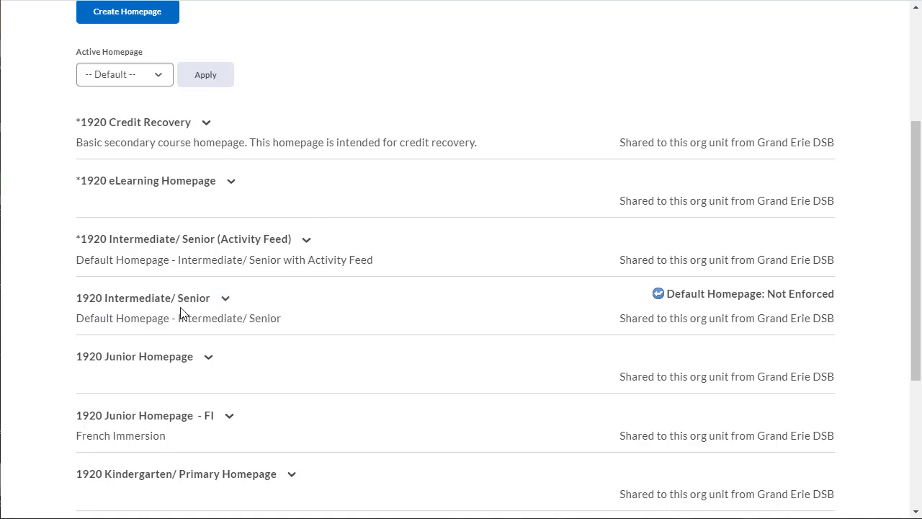
mouse_move(225, 297)
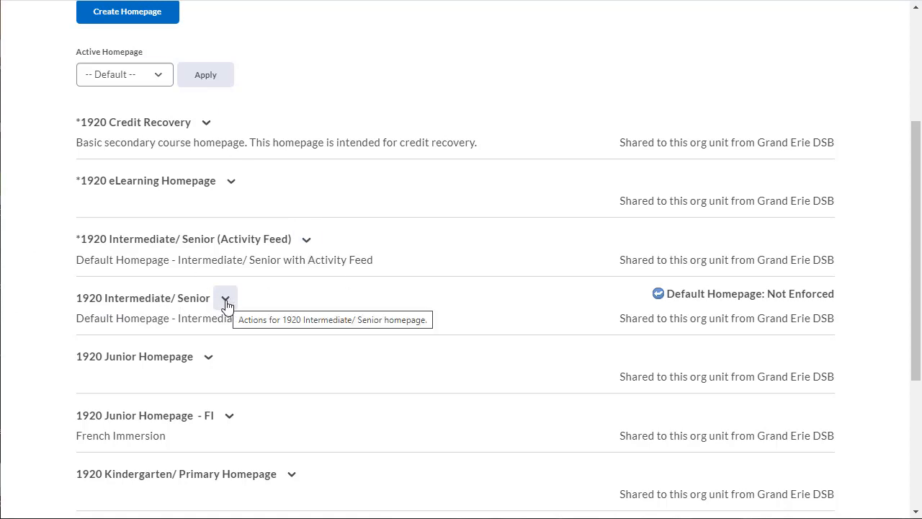
click(225, 297)
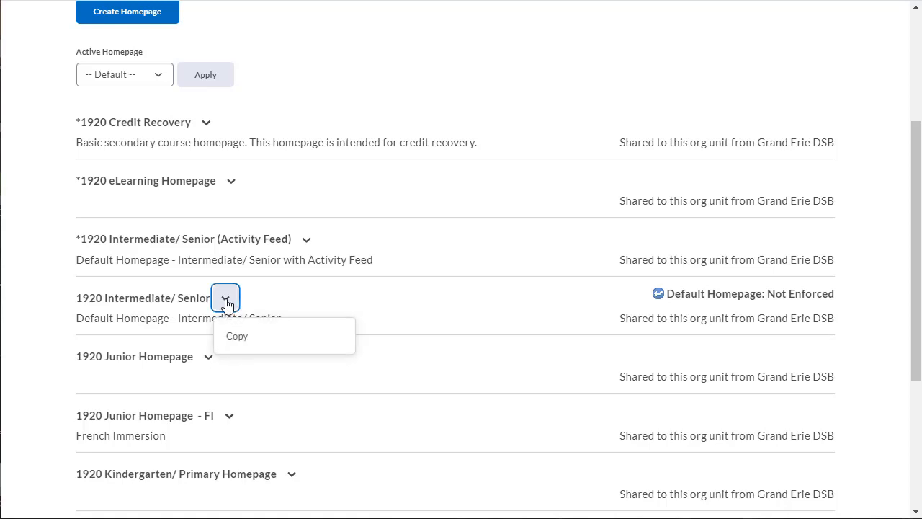
Step: Copy the 1920 Intermediate/ Senior homepage and rename the copy 'Bates', then save it
click(236, 336)
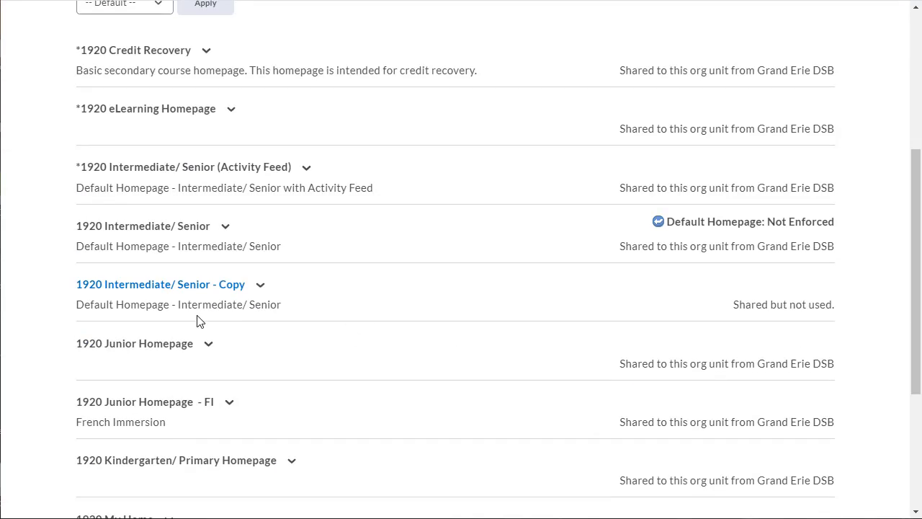
mouse_move(166, 291)
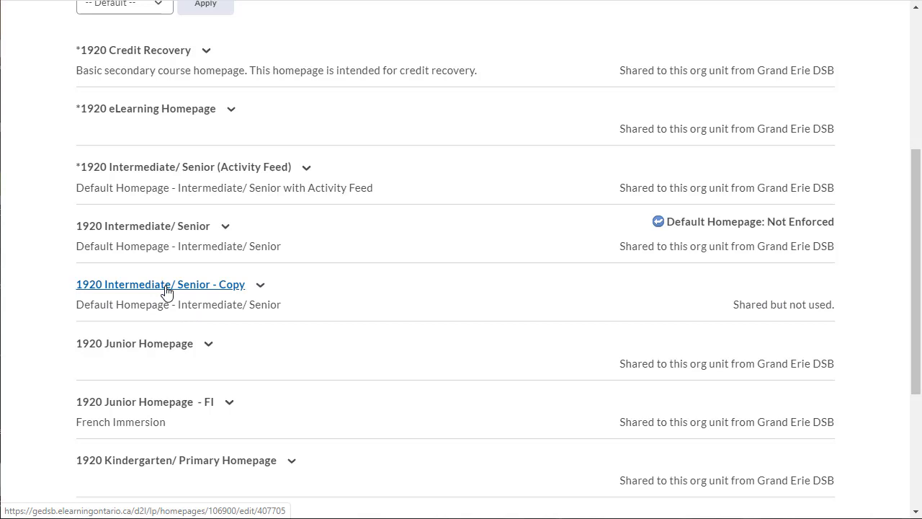
click(160, 284)
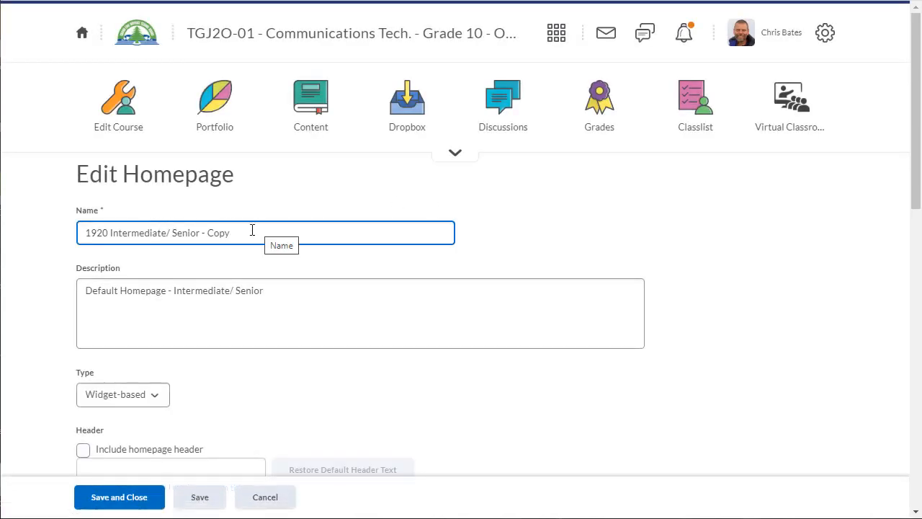
text(Bates)
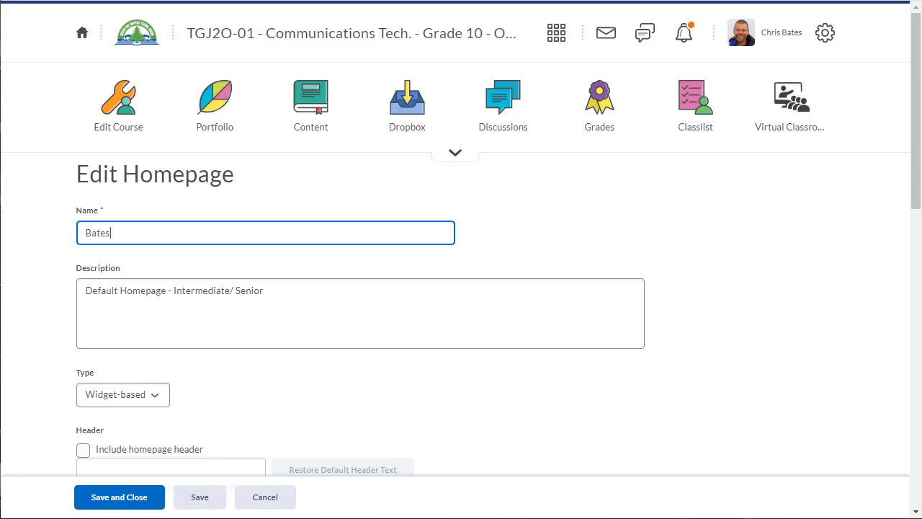
click(118, 496)
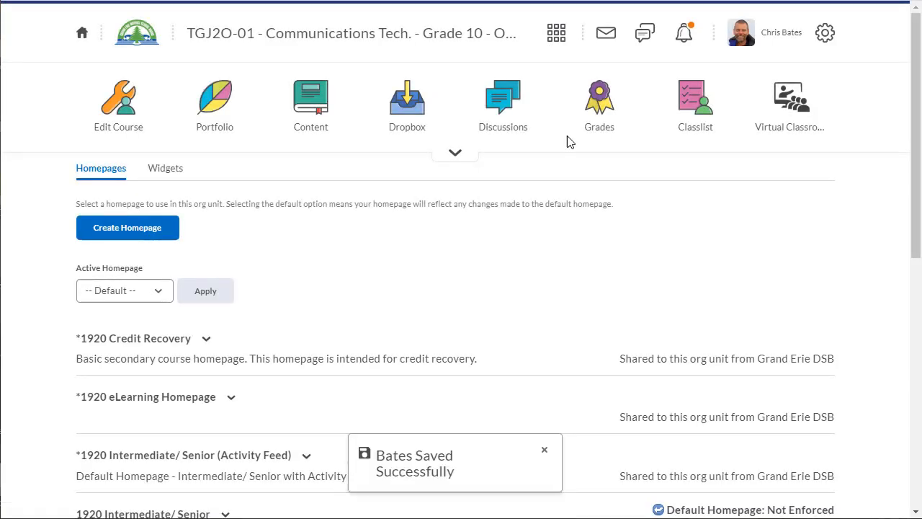
scroll(down, 3)
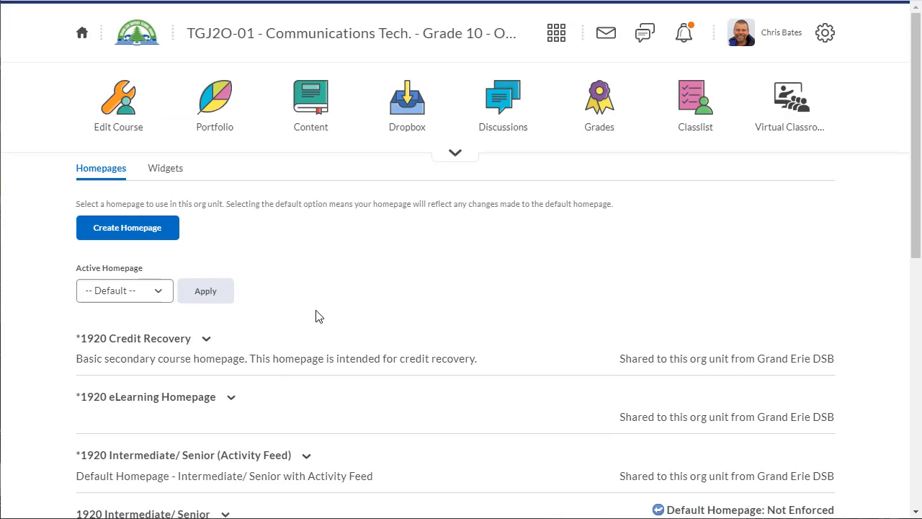
Step: Set Bates as the active homepage, apply it, and return to the course home page
click(124, 291)
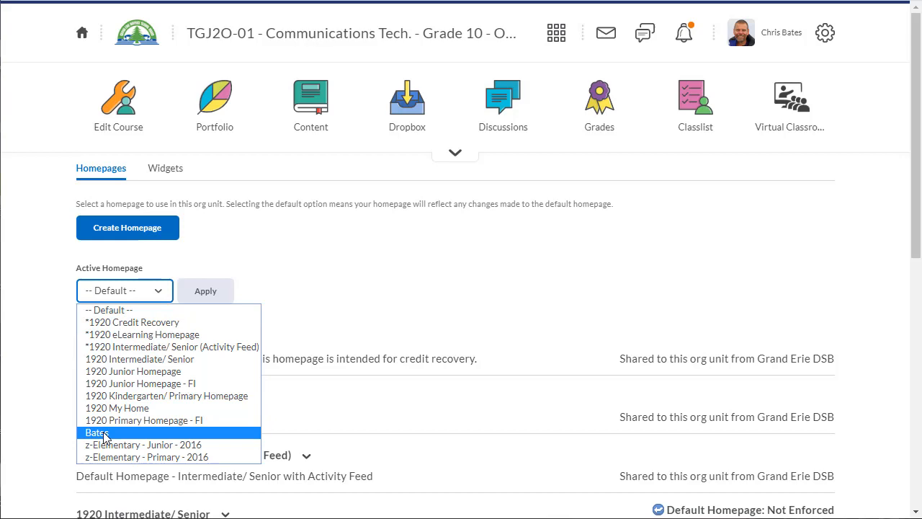
click(98, 432)
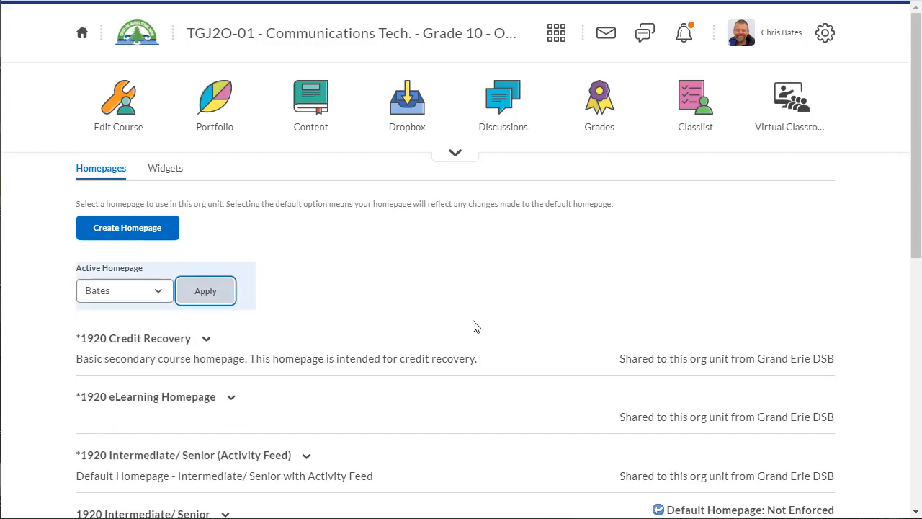
click(204, 291)
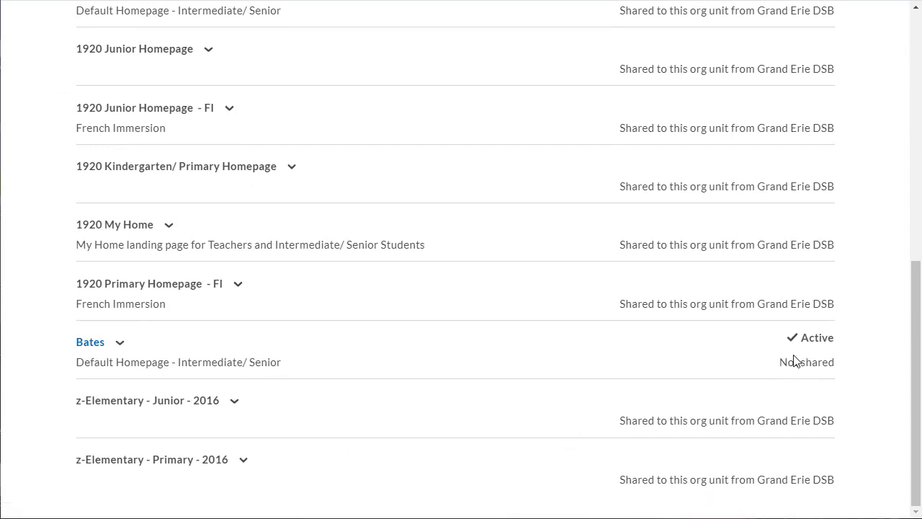
click(90, 342)
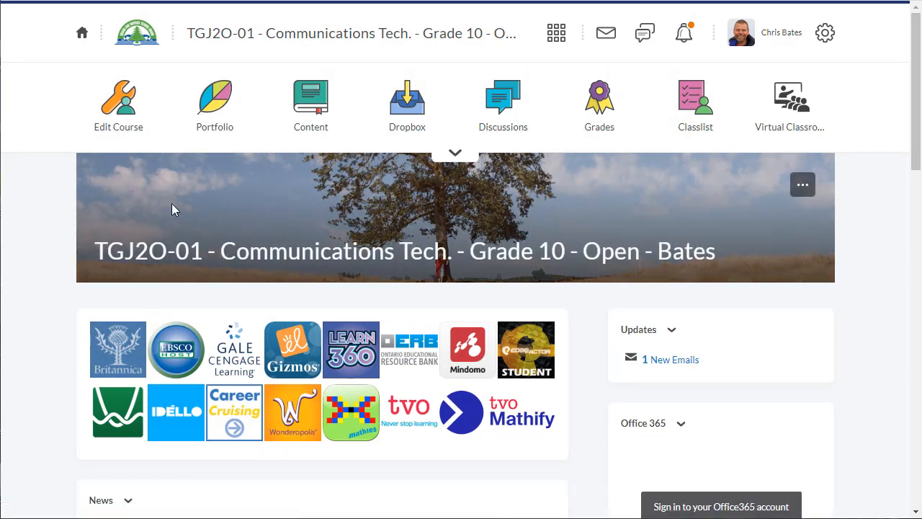
mouse_move(118, 107)
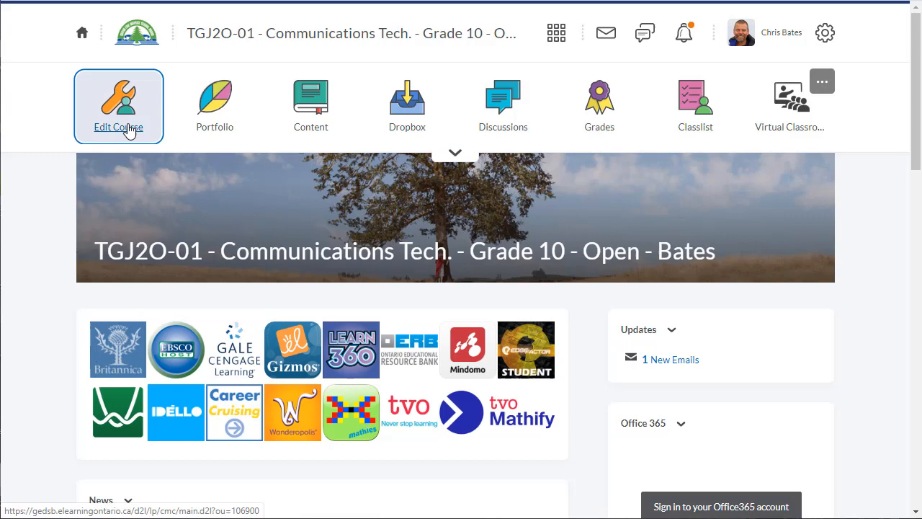
Step: Go to Edit Course > Widgets and start a blank new widget form
click(118, 107)
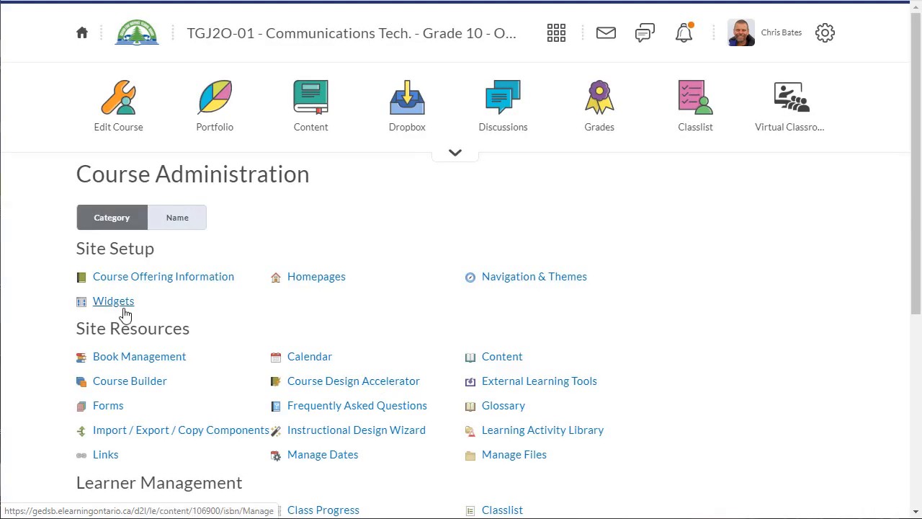
click(112, 301)
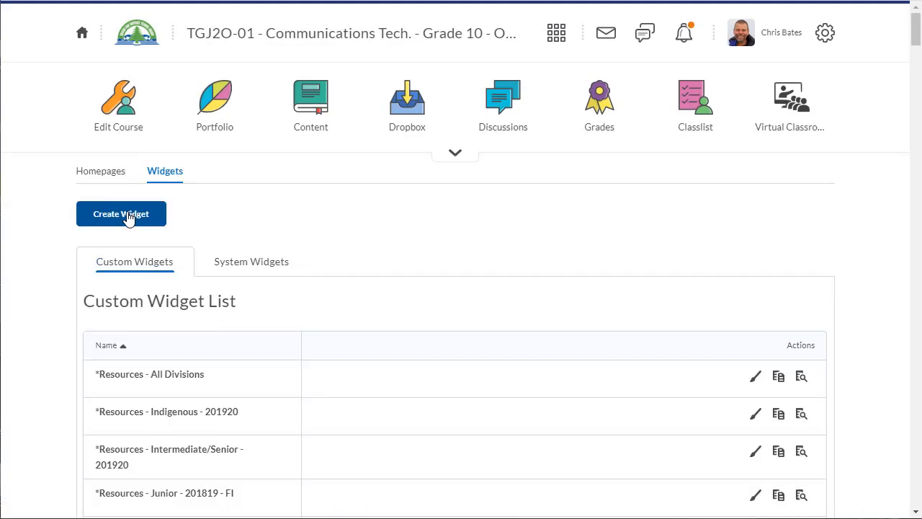
click(121, 213)
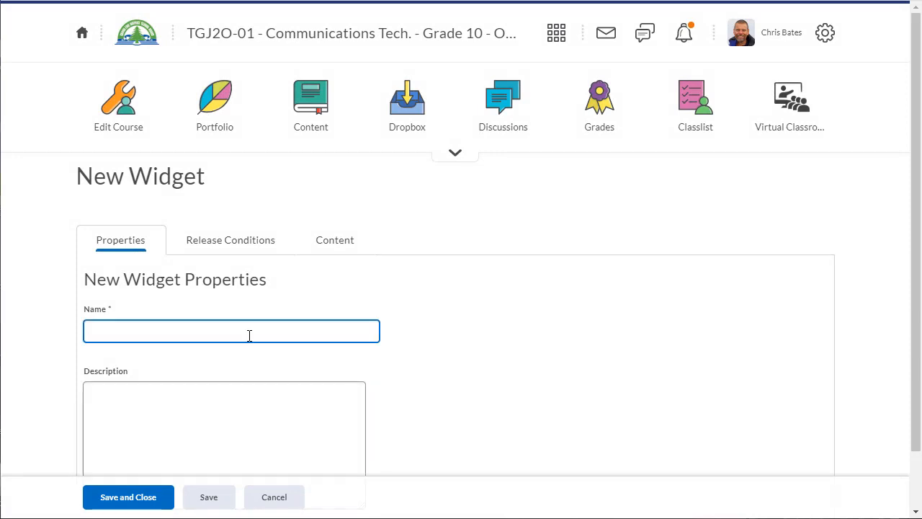
Step: Name the new widget 'Class Team' and save it
text(Class)
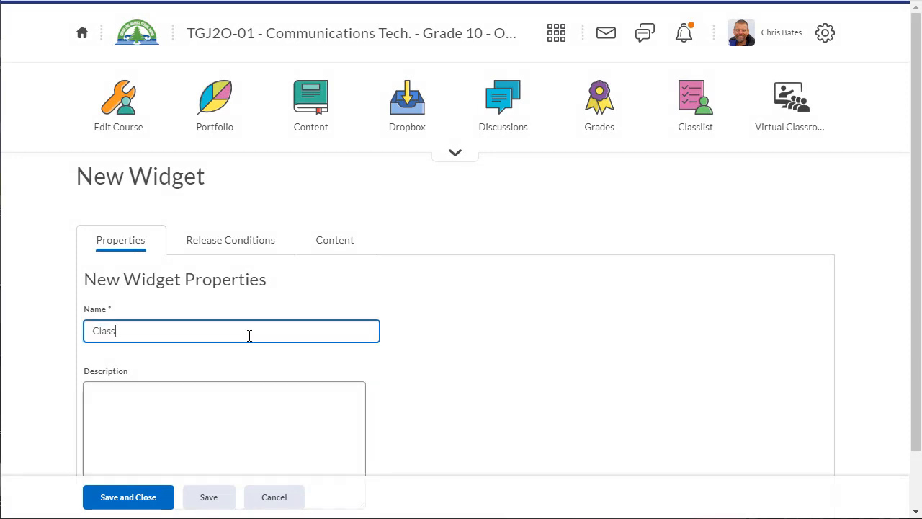
text(Team)
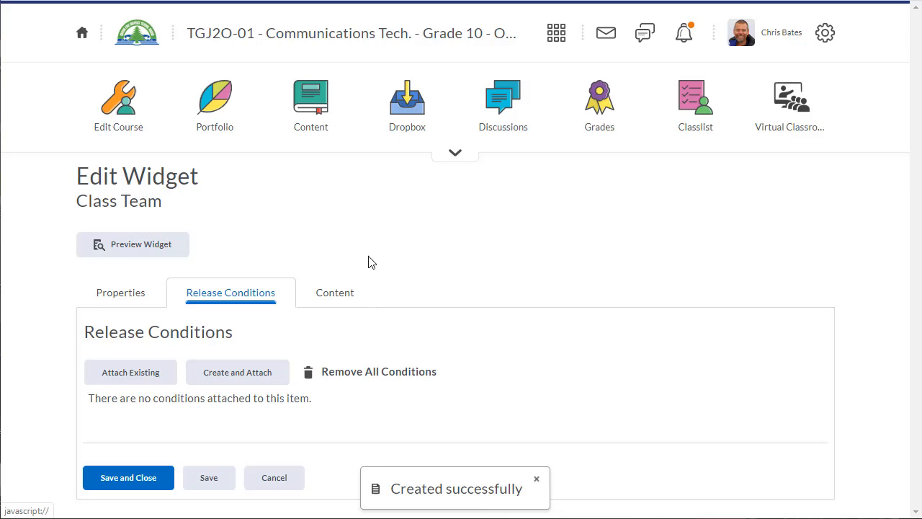
mouse_move(334, 292)
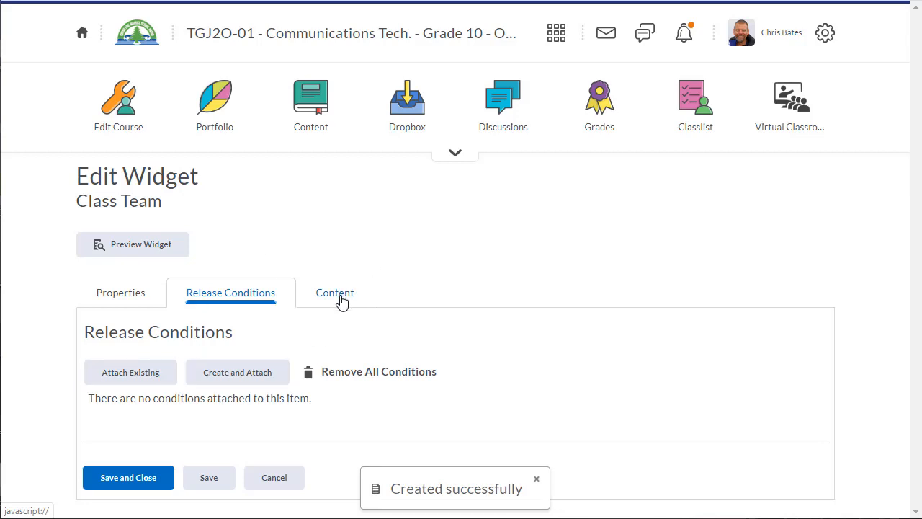
Step: In the widget's Content editor write 'MS Class Team' and 'To access the MS Class Team click here'
click(334, 292)
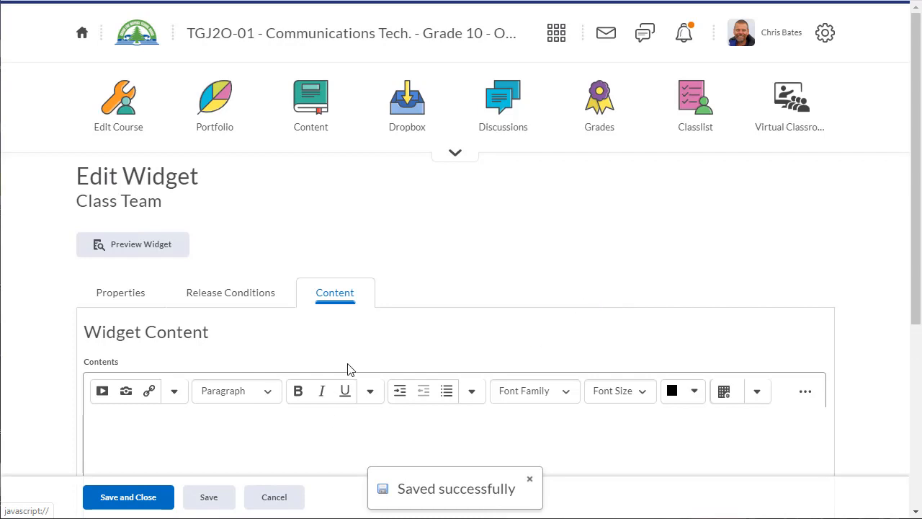
text(MS Class Team)
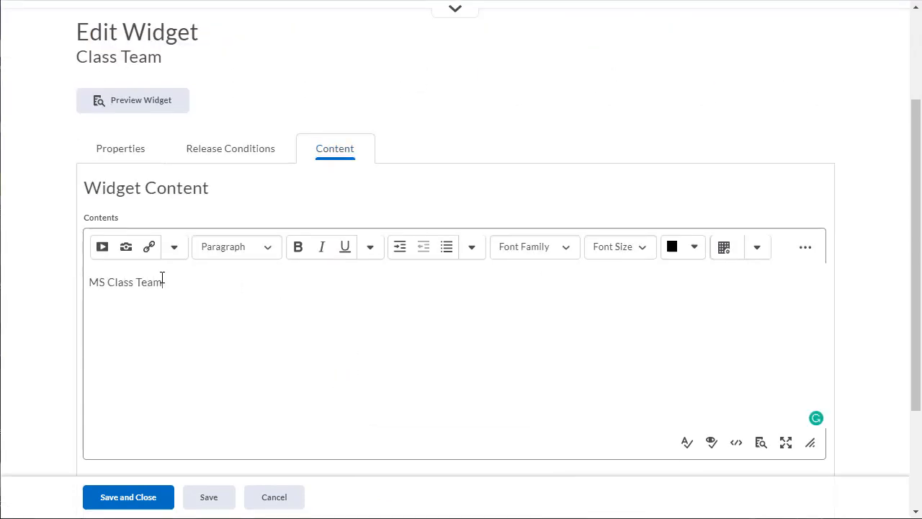
text(To)
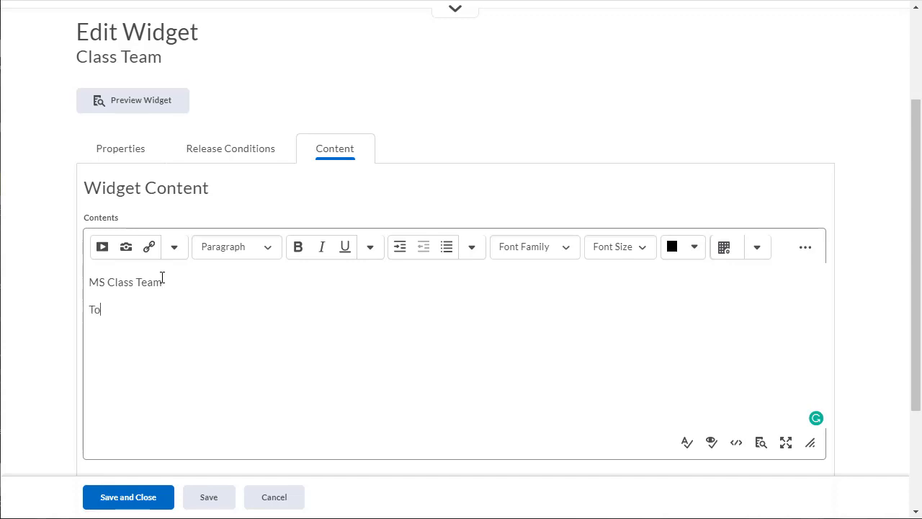
text(access the MS)
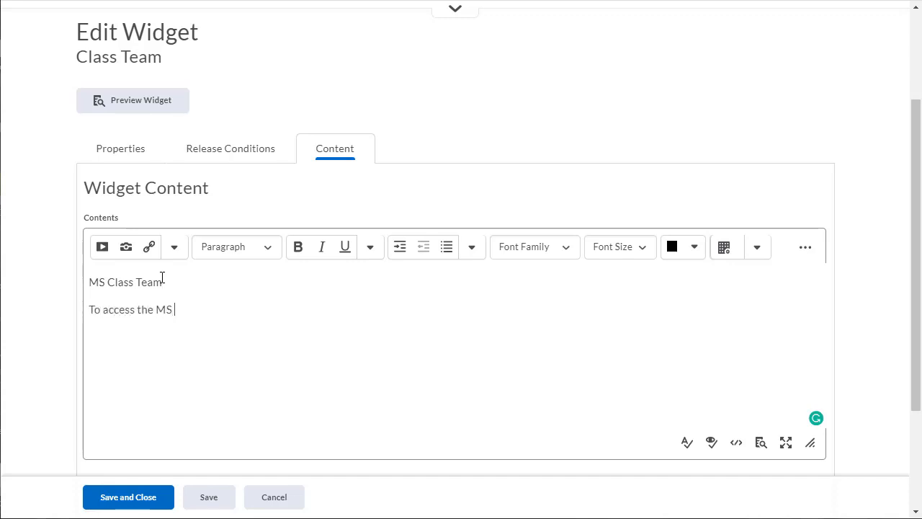
text(Class Team click)
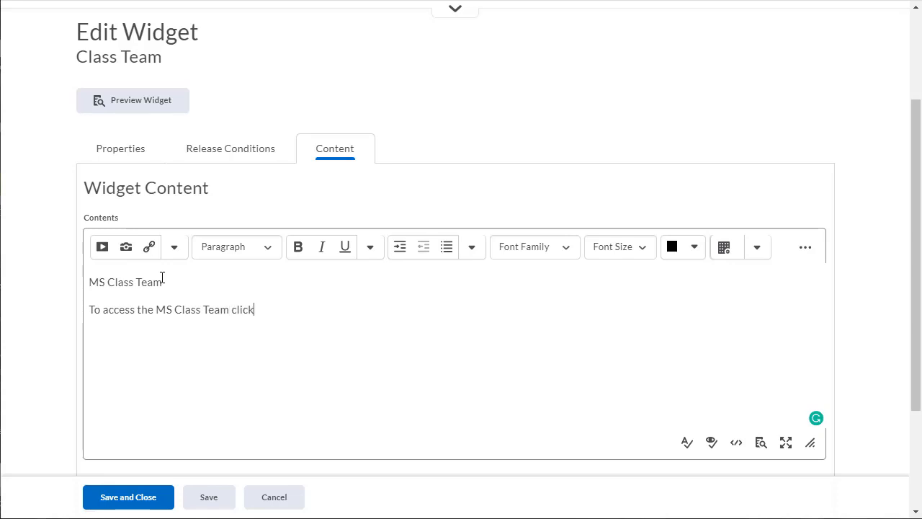
text(here)
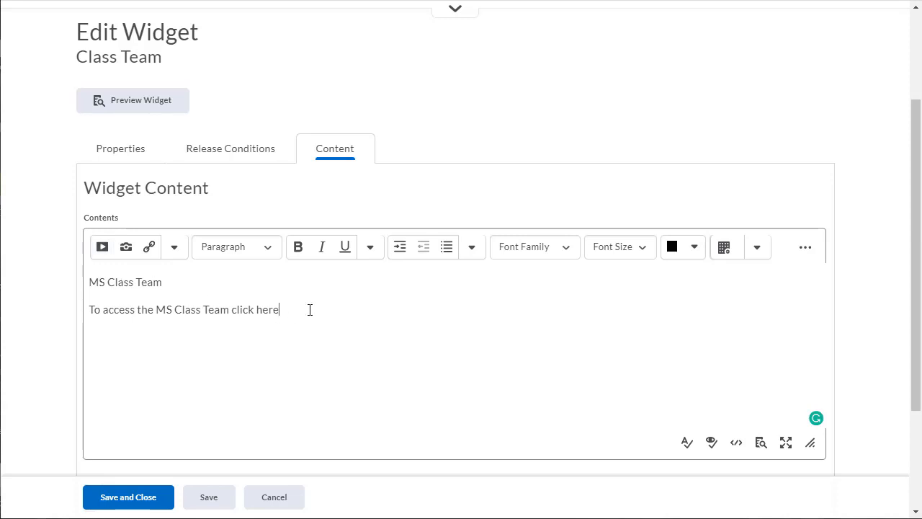
mouse_move(383, 294)
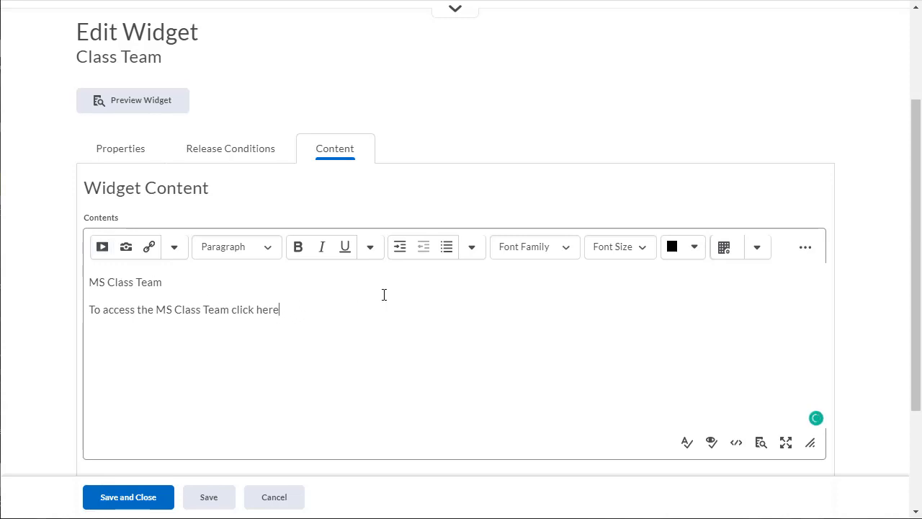
scroll(down, 3)
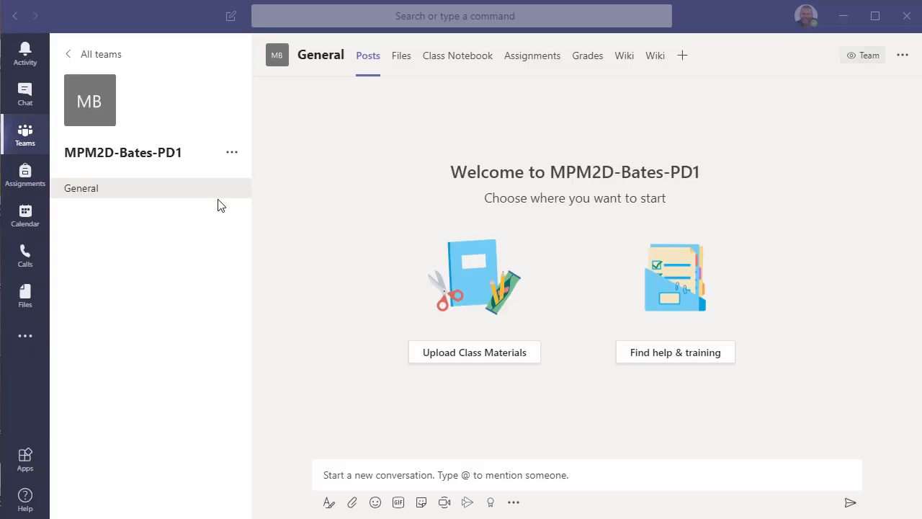
mouse_move(232, 152)
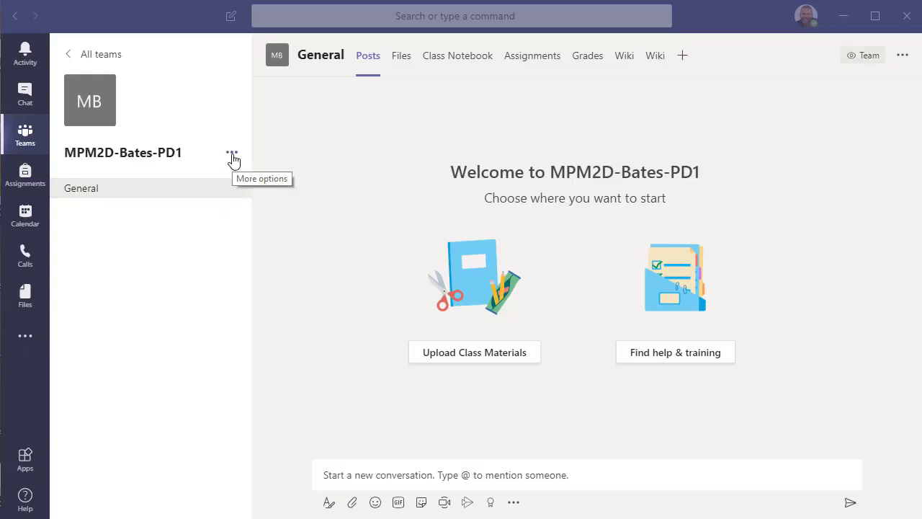
Step: In Microsoft Teams, show the MPM2D-Bates-PD1 team's options to get its link
click(232, 152)
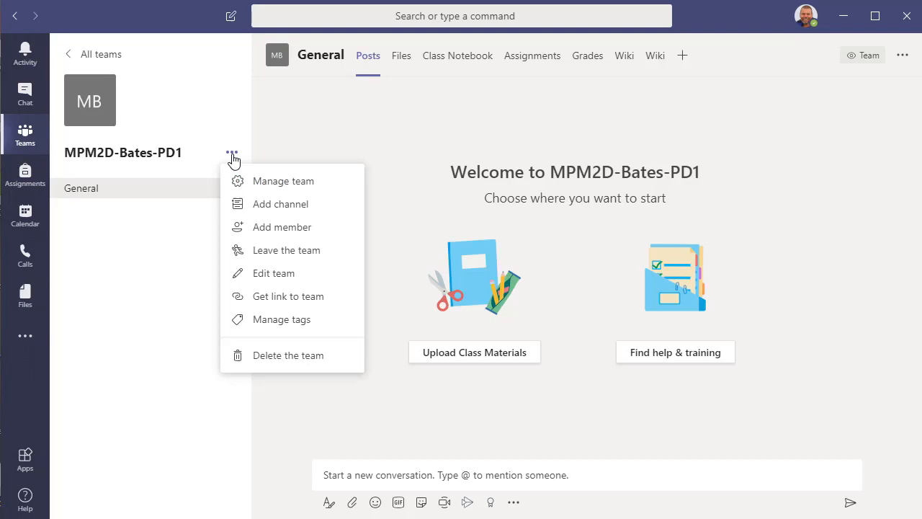
mouse_move(272, 296)
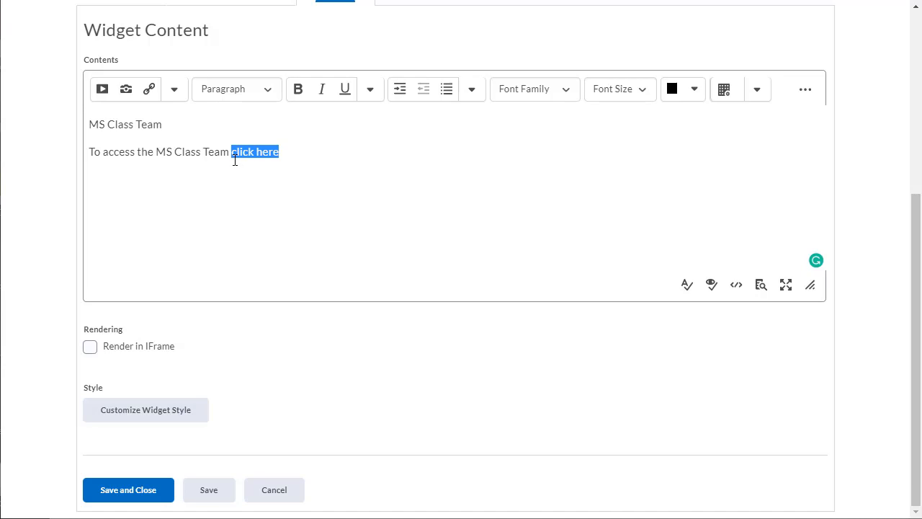
mouse_move(149, 90)
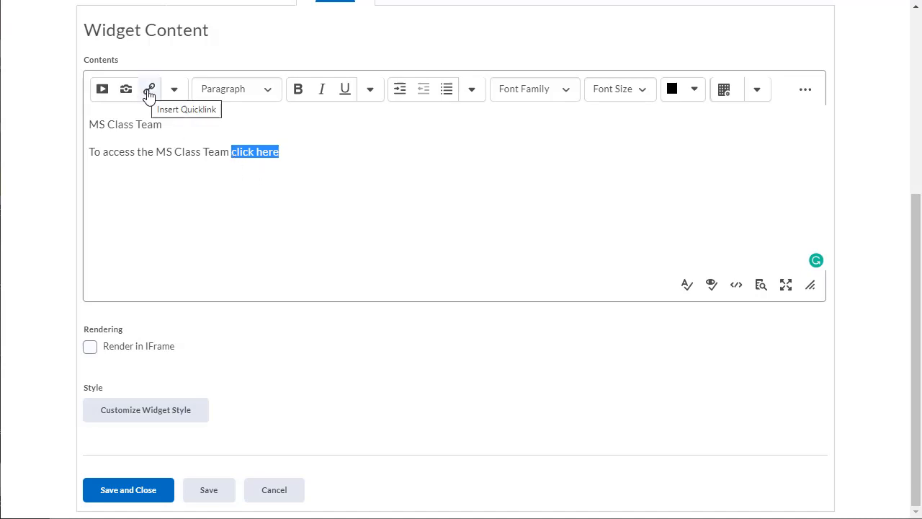
Step: Make 'click here' a quicklink to the team URL opening in a new window, then save and close the widget
click(150, 89)
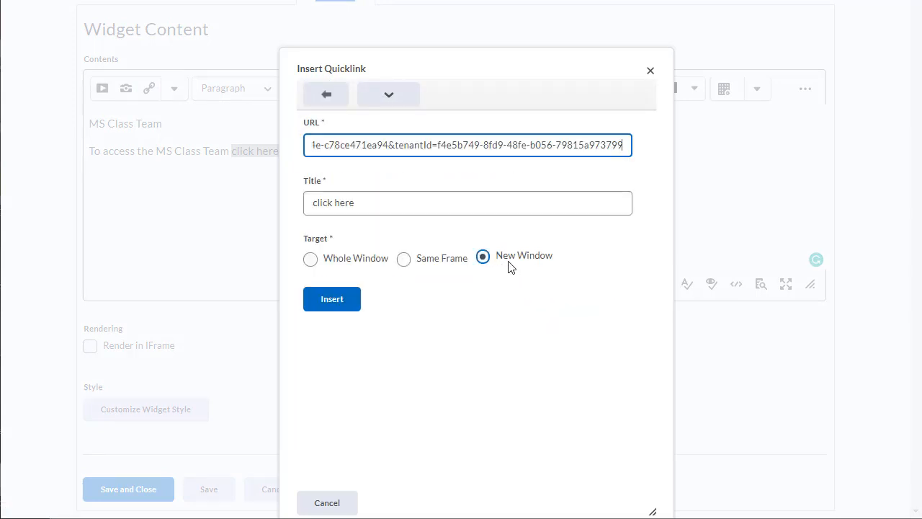
click(467, 201)
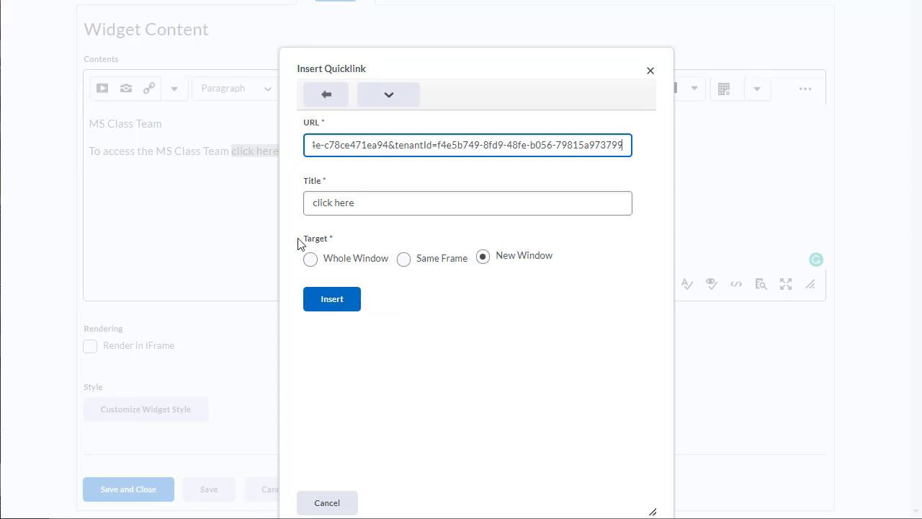
click(331, 298)
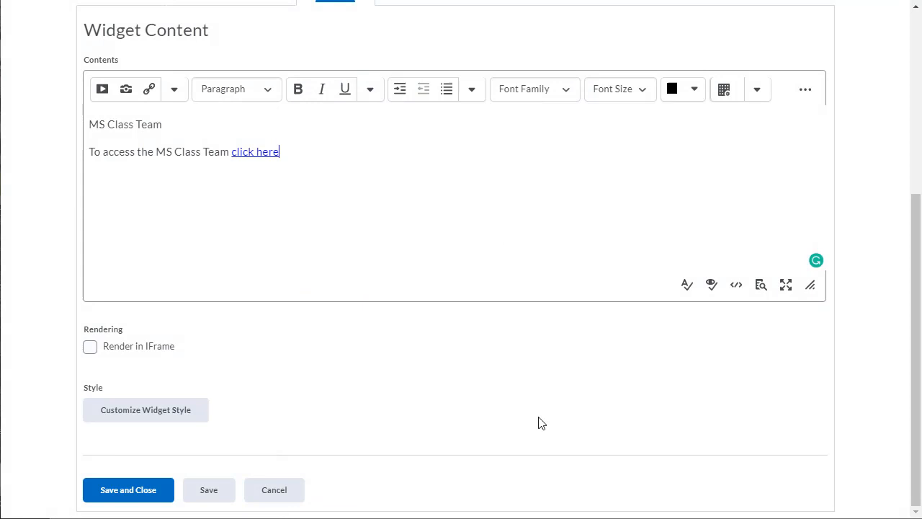
click(129, 490)
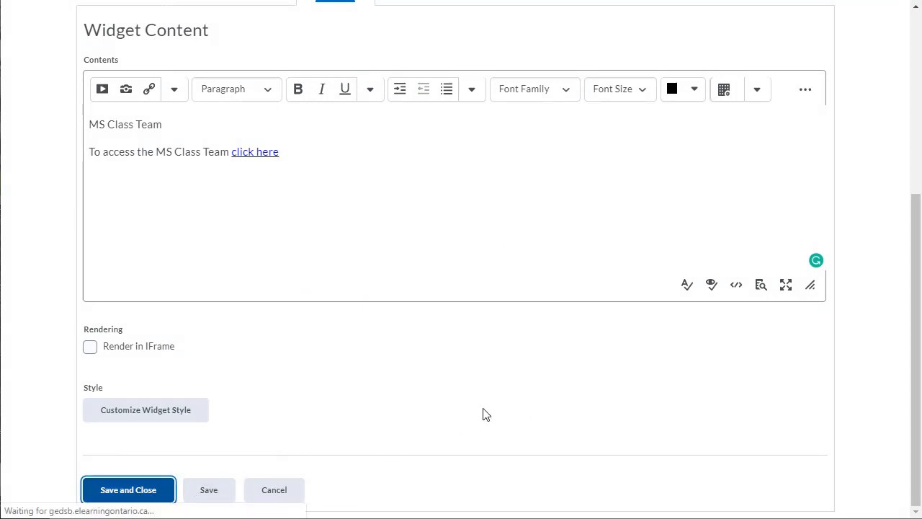
click(127, 490)
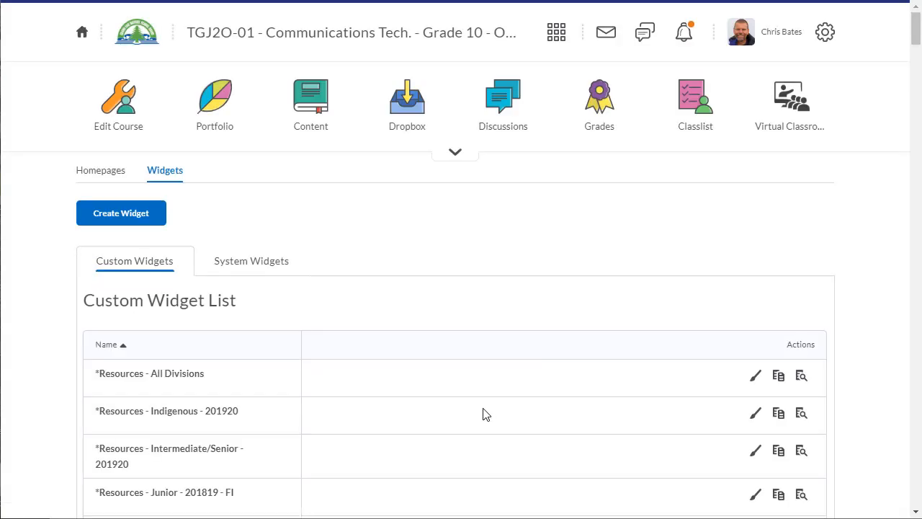
Step: Reopen the Class Team widget to check its linked content, then return to the Homepages list
scroll(down, 3)
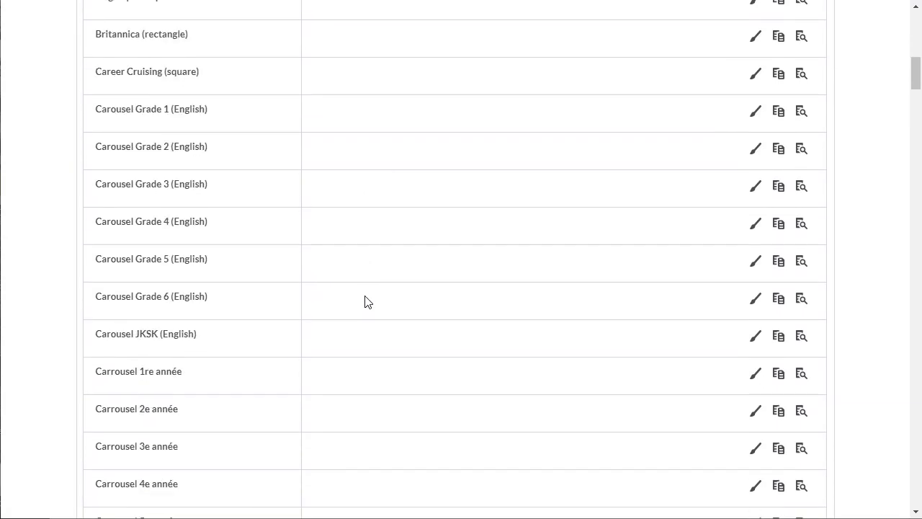
scroll(down, 3)
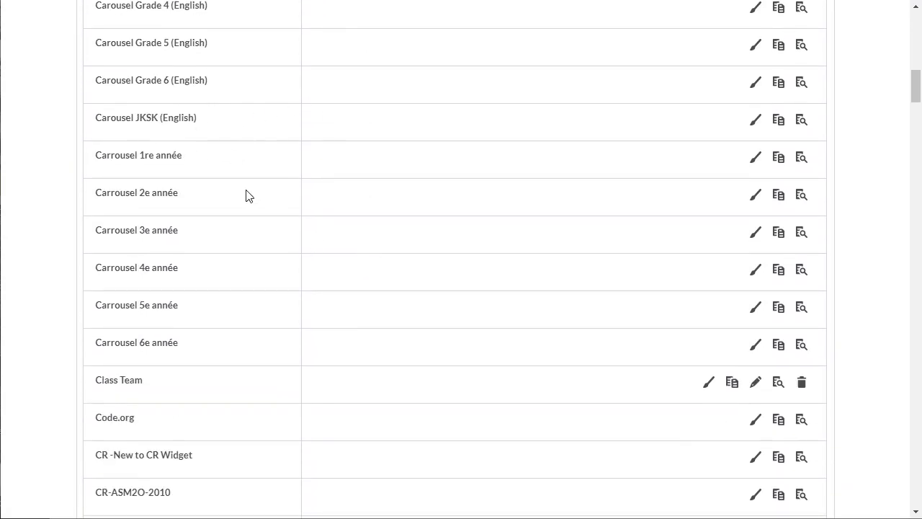
mouse_move(180, 389)
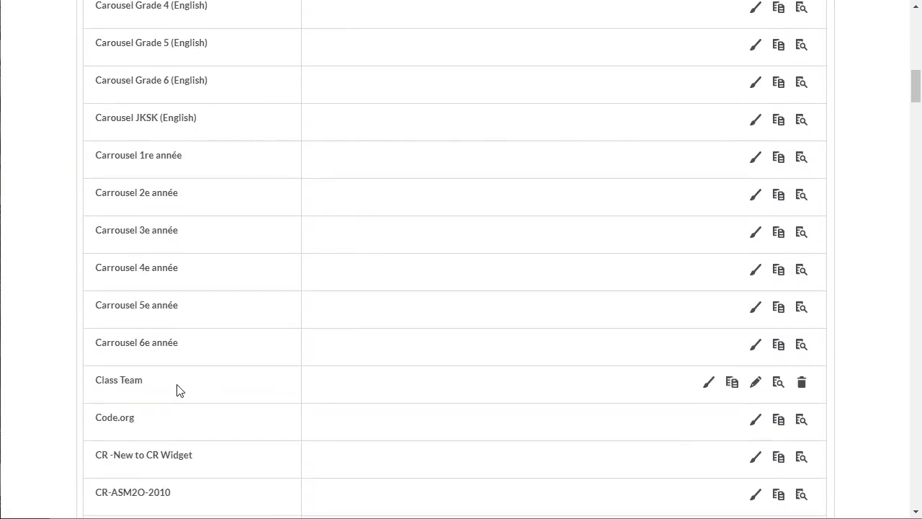
mouse_move(101, 387)
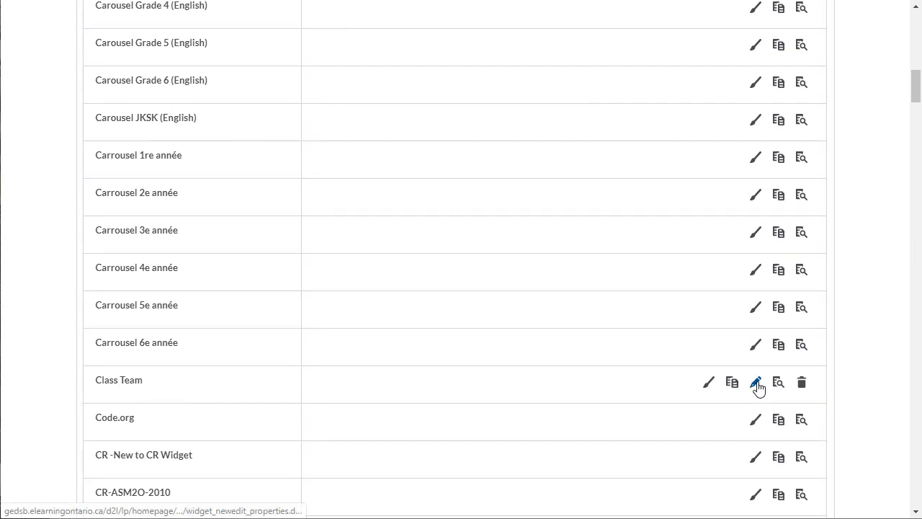
click(755, 382)
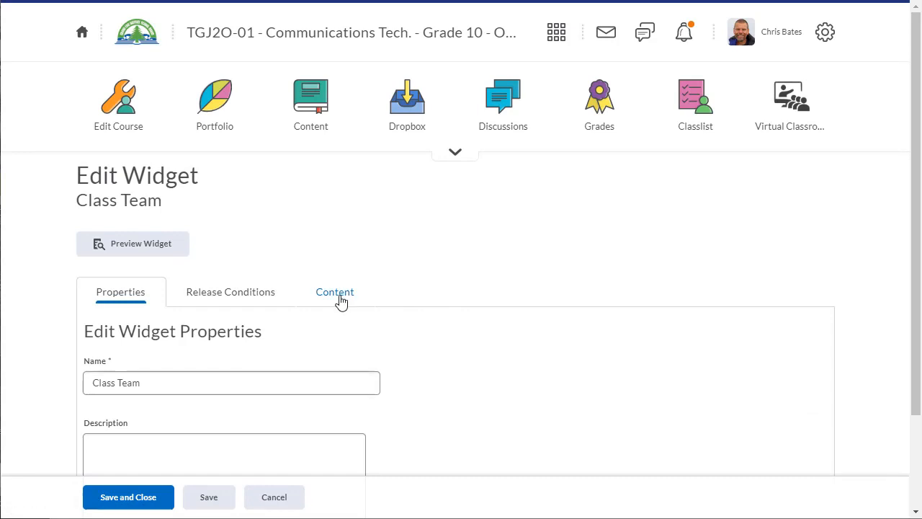
click(335, 291)
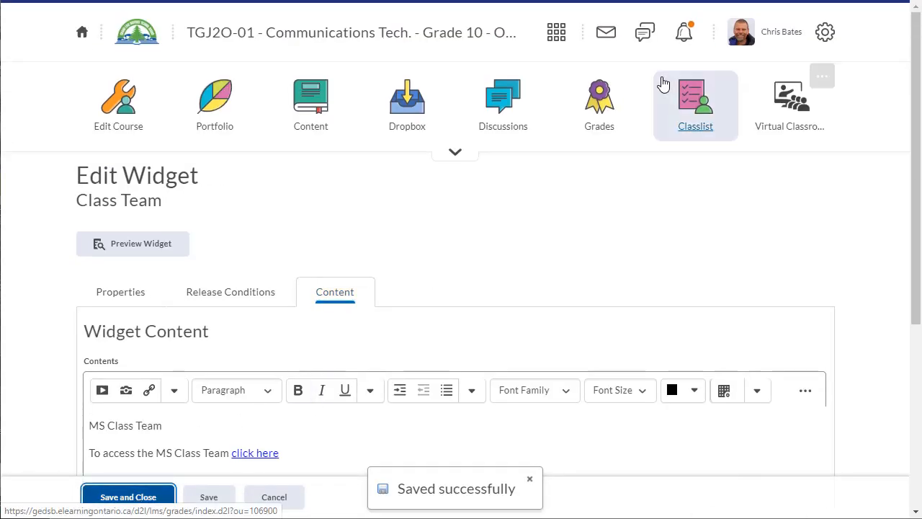
click(127, 496)
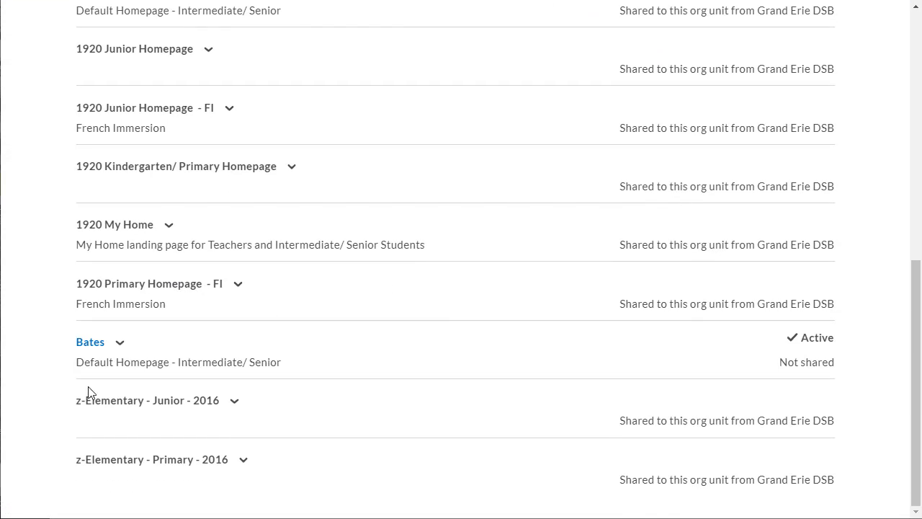
Step: Edit the Bates homepage and start adding widgets to its right panel
click(90, 341)
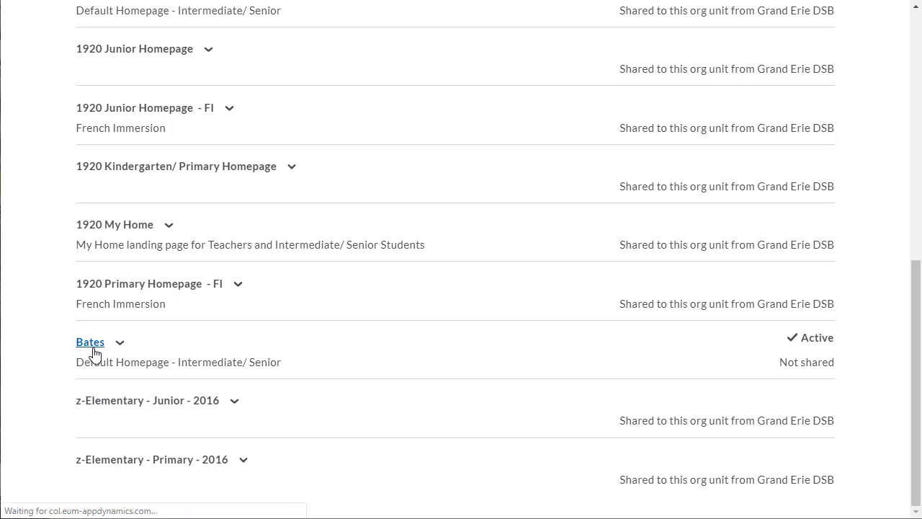
click(90, 341)
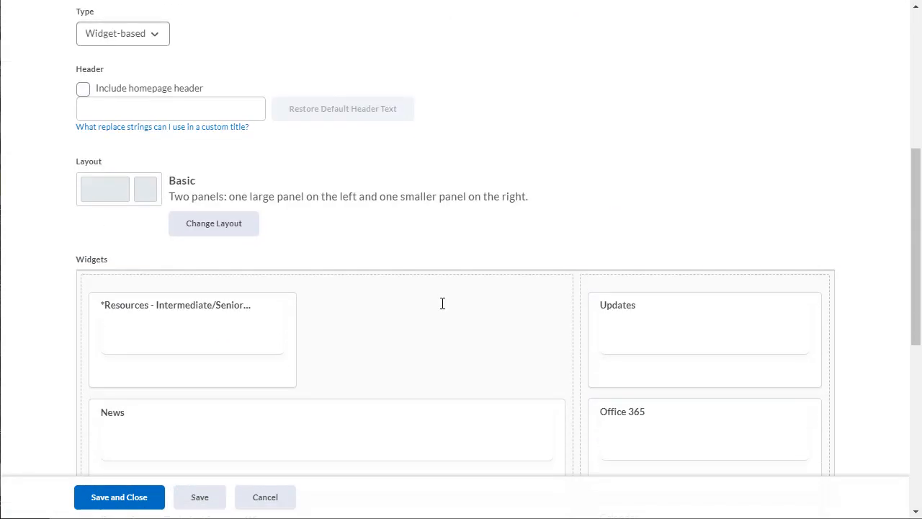
scroll(down, 3)
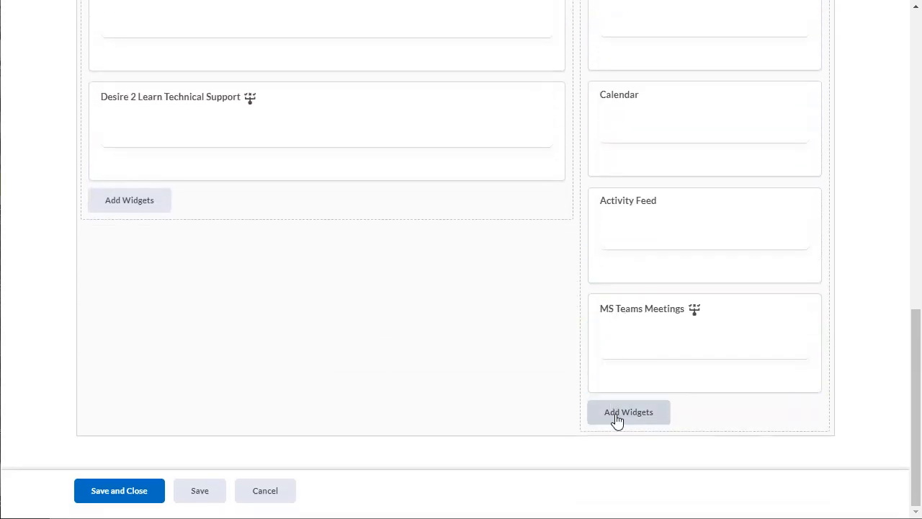
click(628, 412)
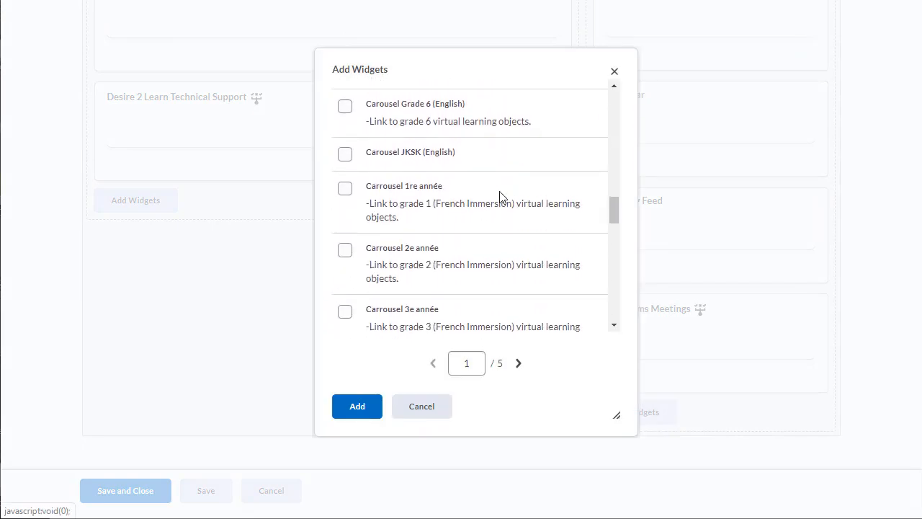
Step: Search 'class', add the Class Team widget, then save the homepage and close
scroll(down, 3)
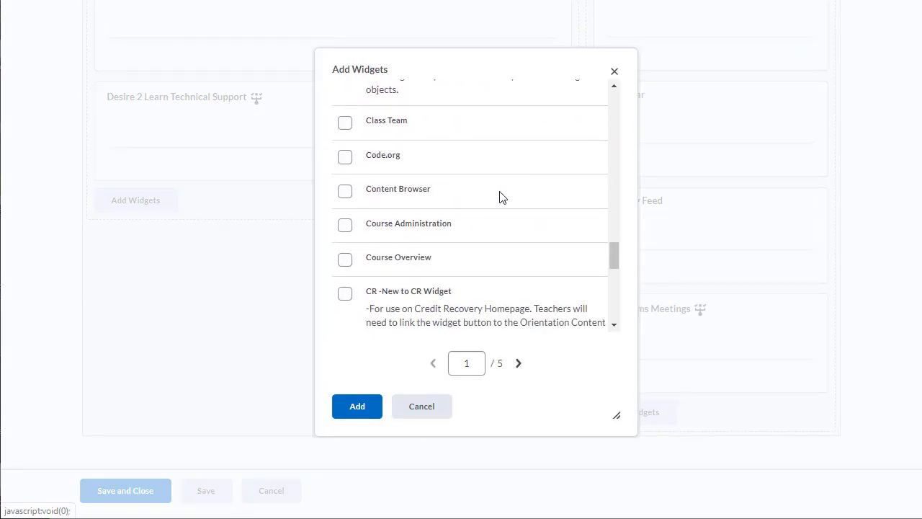
text(class)
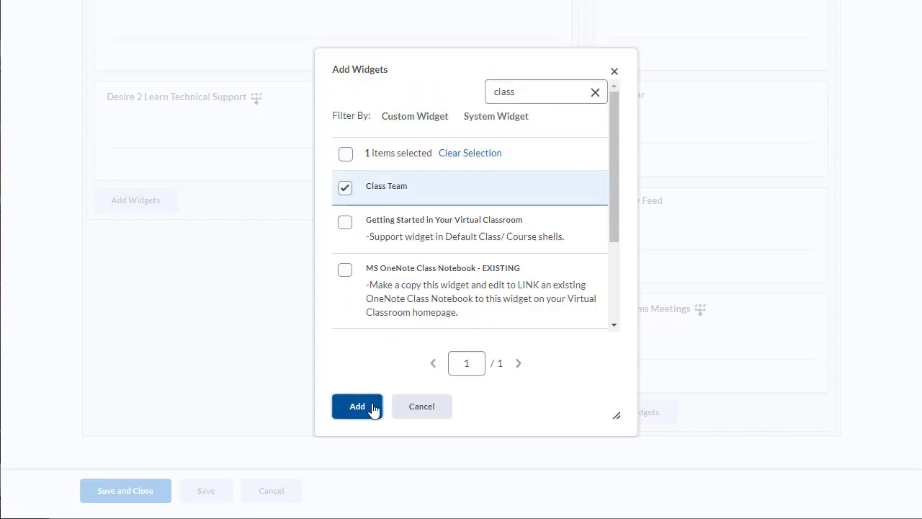
click(357, 406)
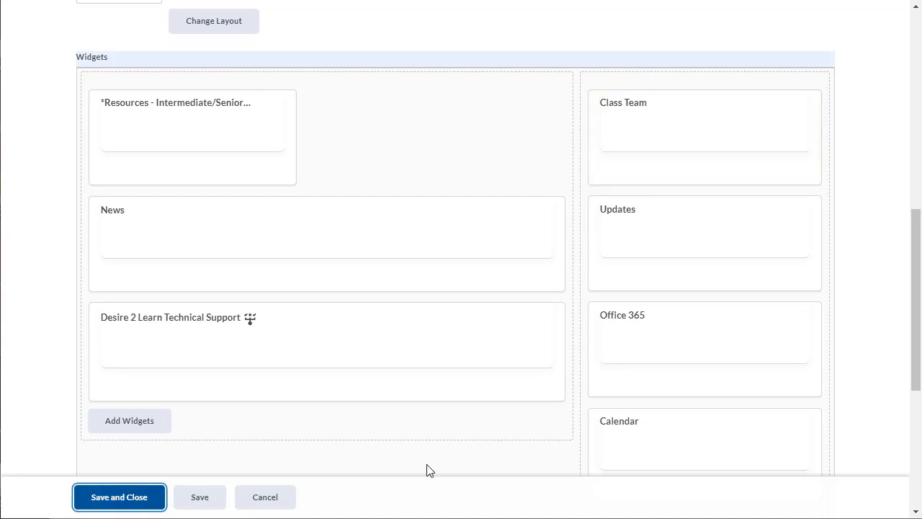
click(118, 496)
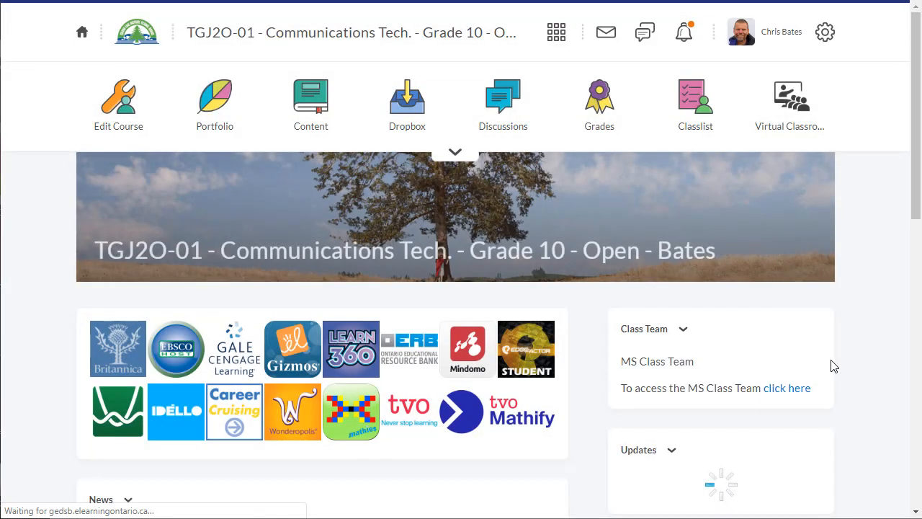
Step: Follow the Class Team widget's 'click here' link to launch the Microsoft Teams page
scroll(down, 3)
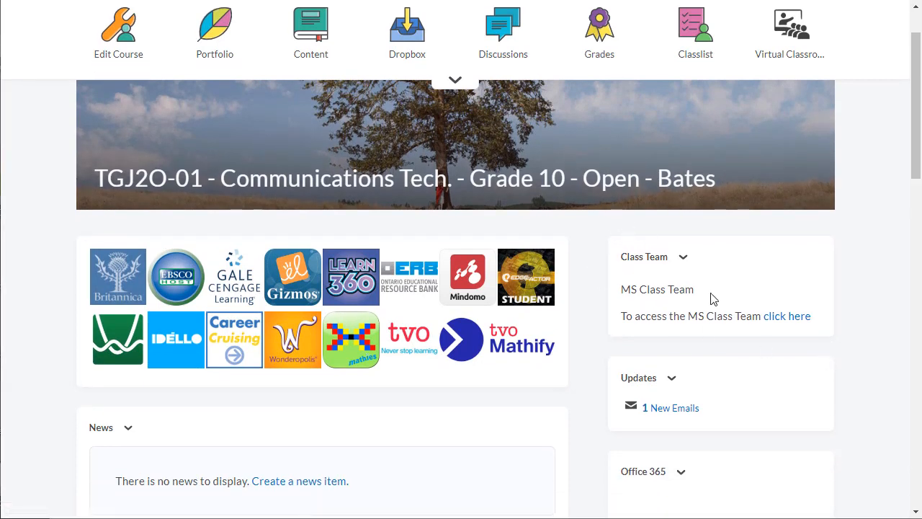
mouse_move(801, 303)
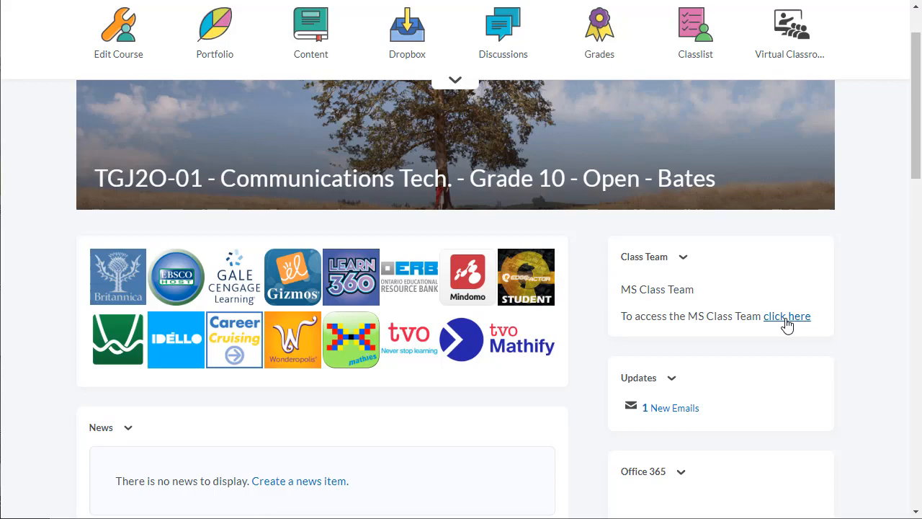
click(787, 317)
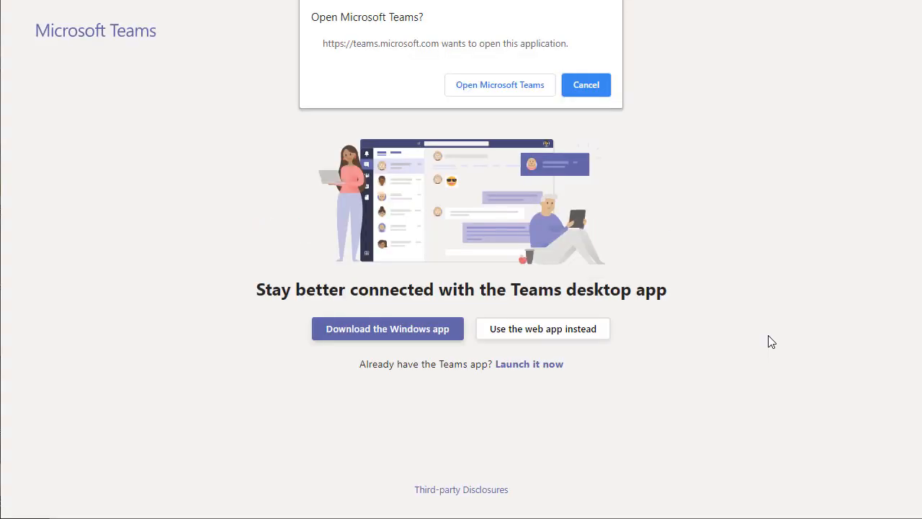